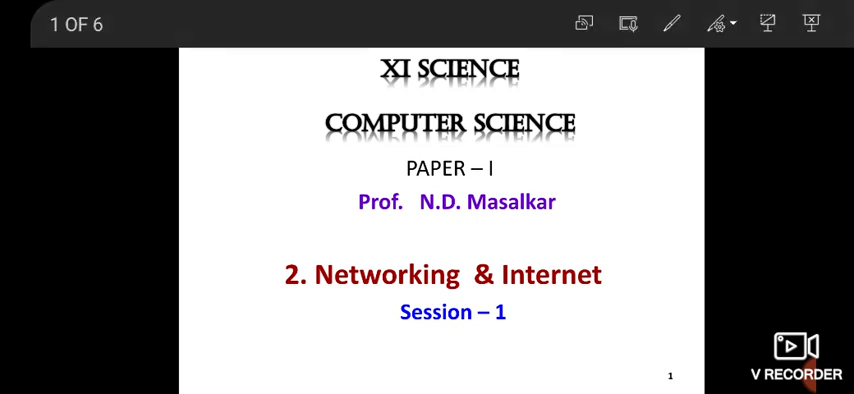
Step: Pick the Pen tool and ink over the '2' in the 'Networking & Internet' title in red
left_click(664, 24)
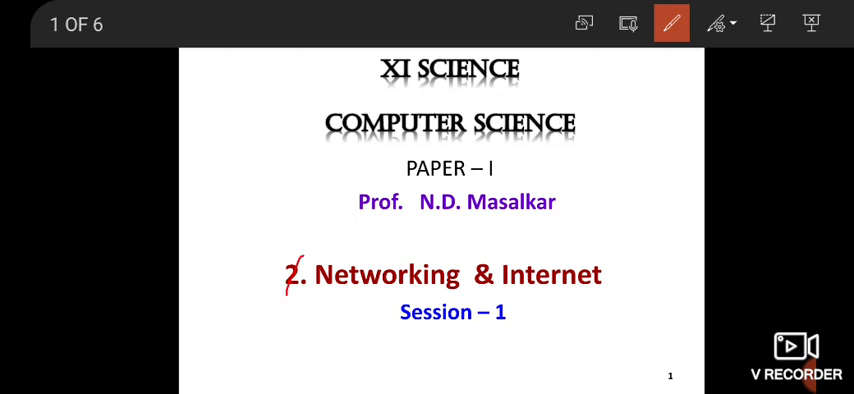